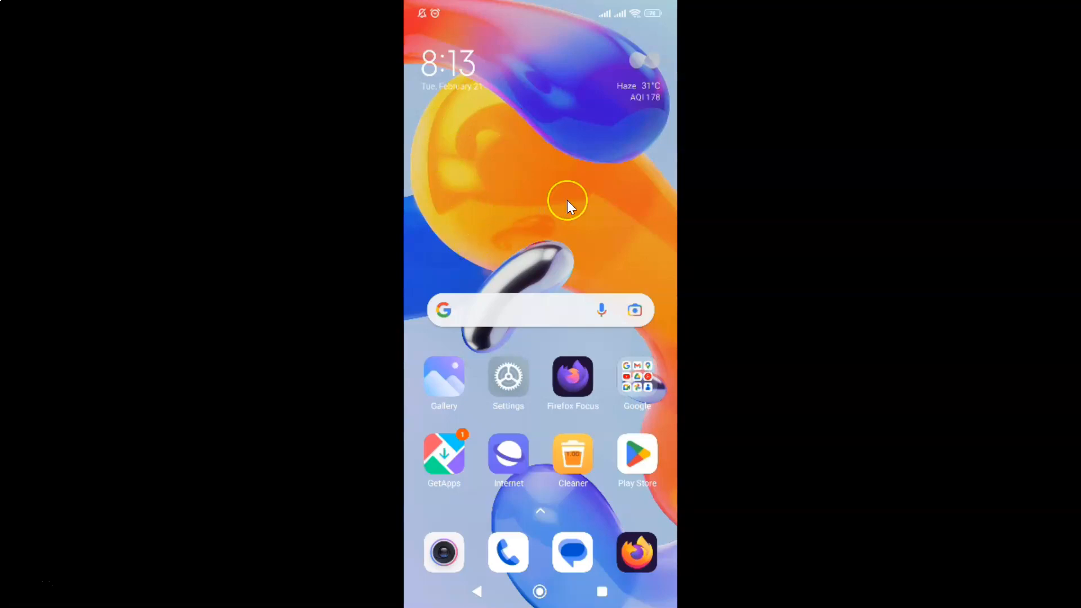
pyautogui.moveTo(626, 173)
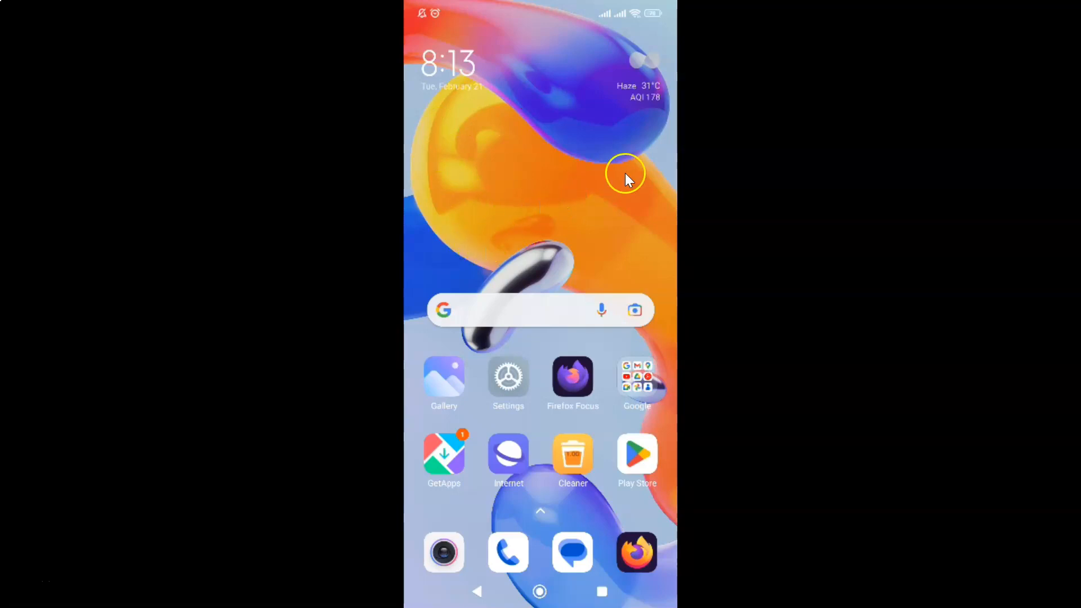
pyautogui.moveTo(583, 207)
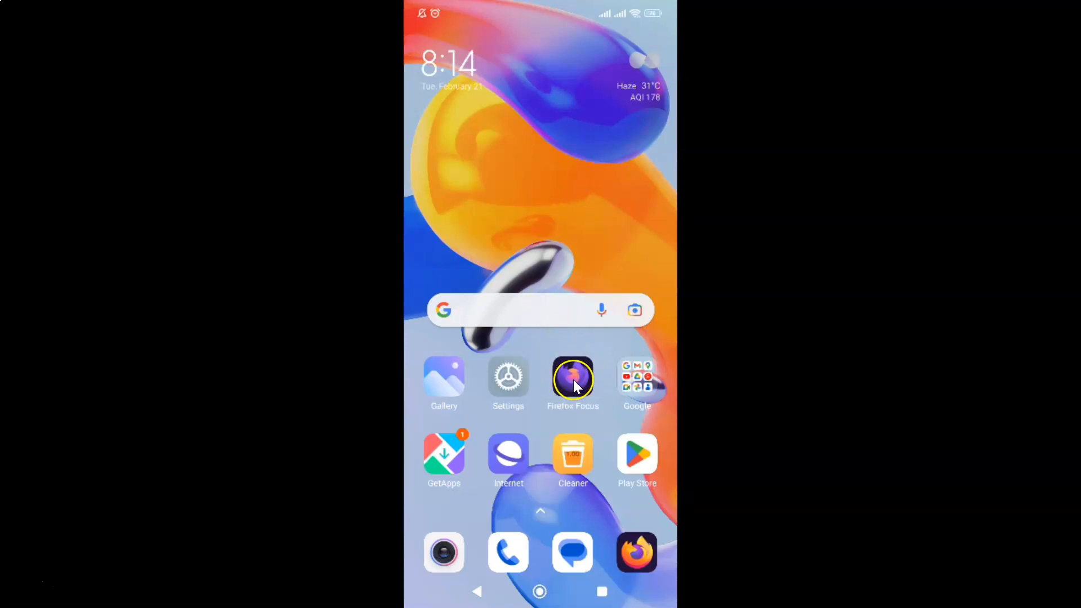
# Step: Launch Firefox Focus and reach its Settings page from the three-dot menu
pyautogui.click(573, 380)
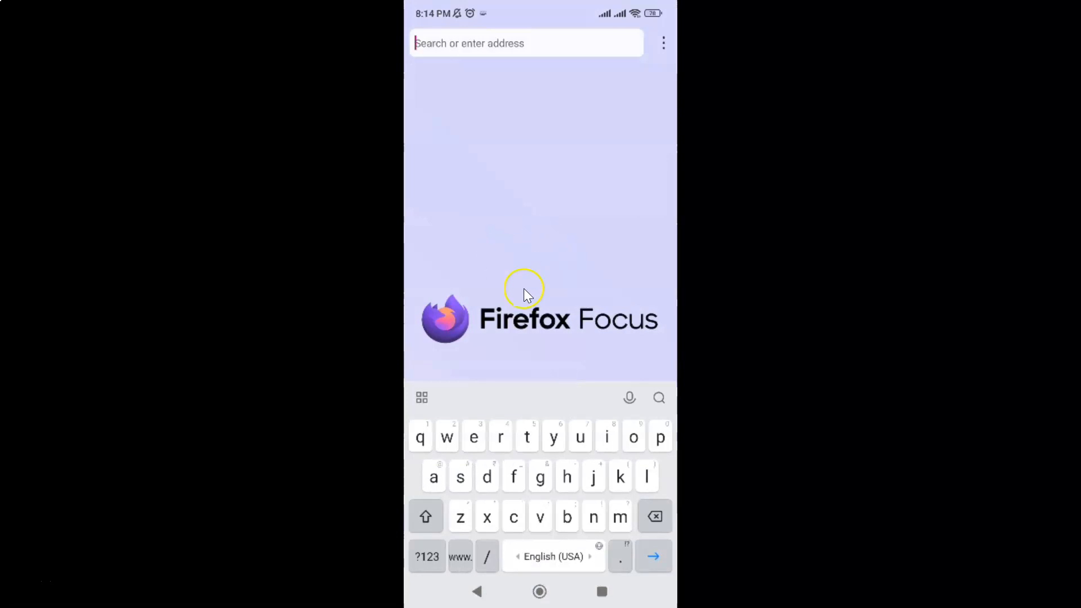
pyautogui.moveTo(675, 114)
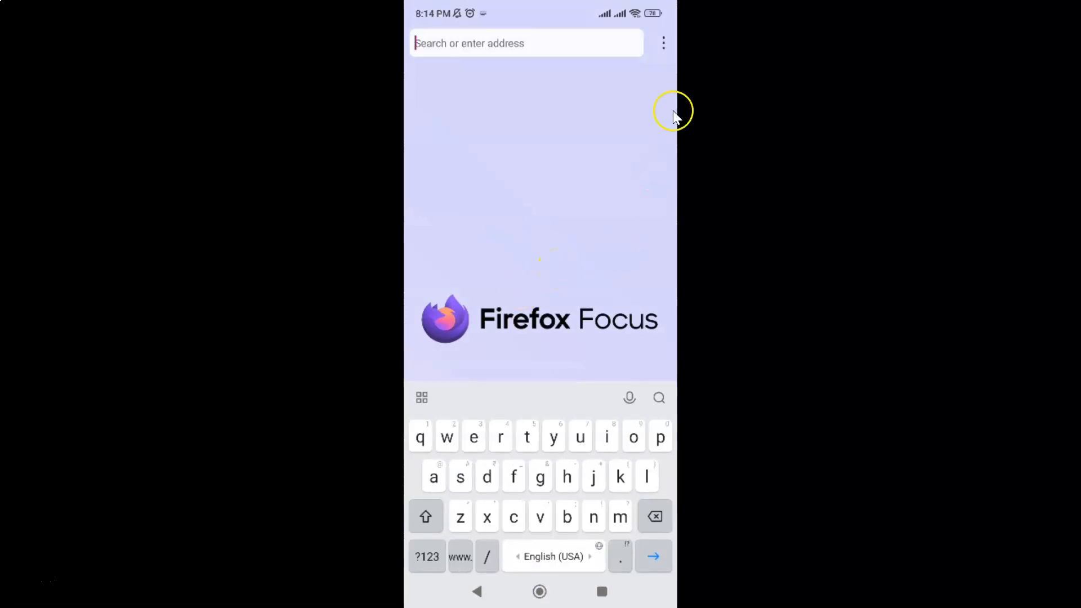
pyautogui.moveTo(666, 52)
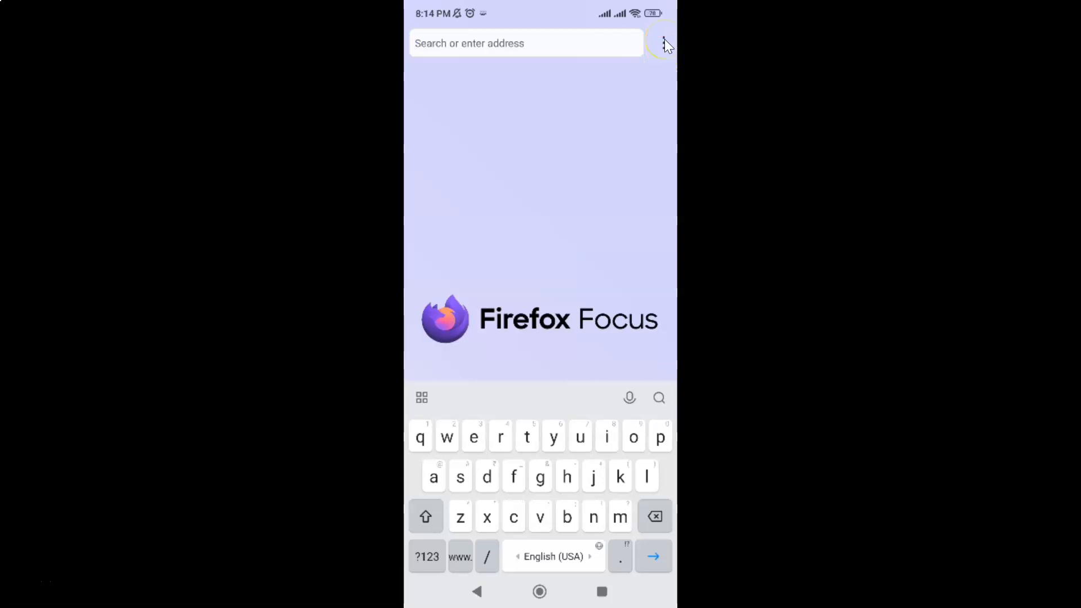
pyautogui.click(664, 43)
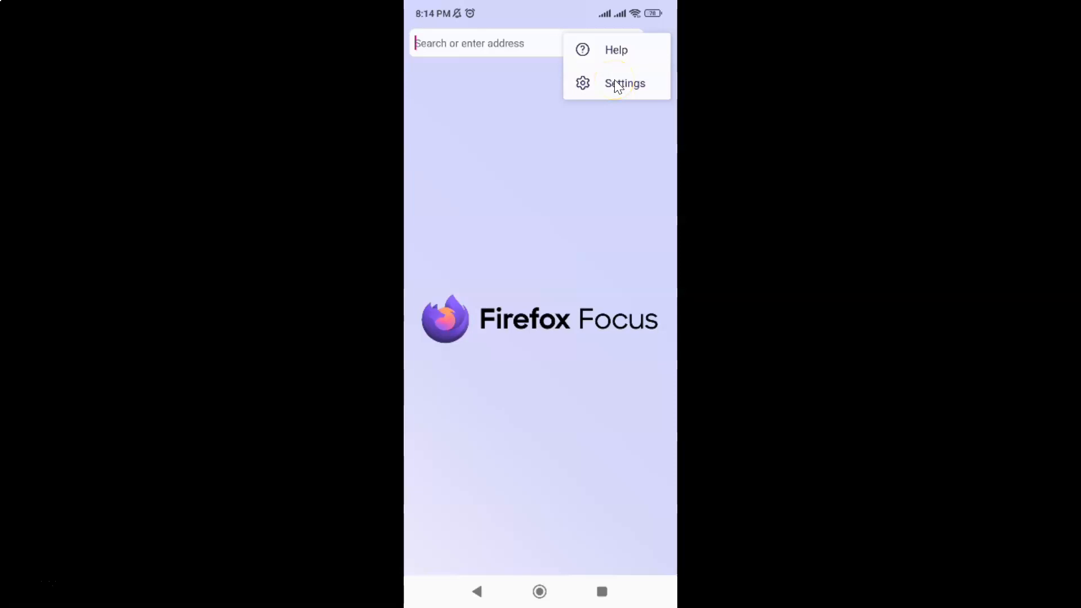
pyautogui.click(624, 83)
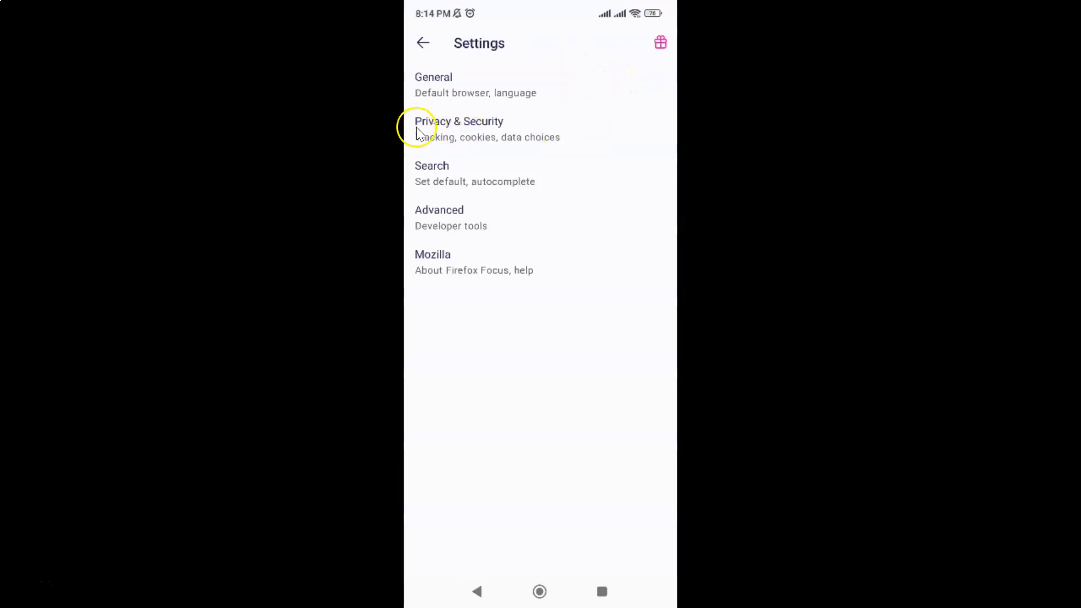
pyautogui.moveTo(497, 130)
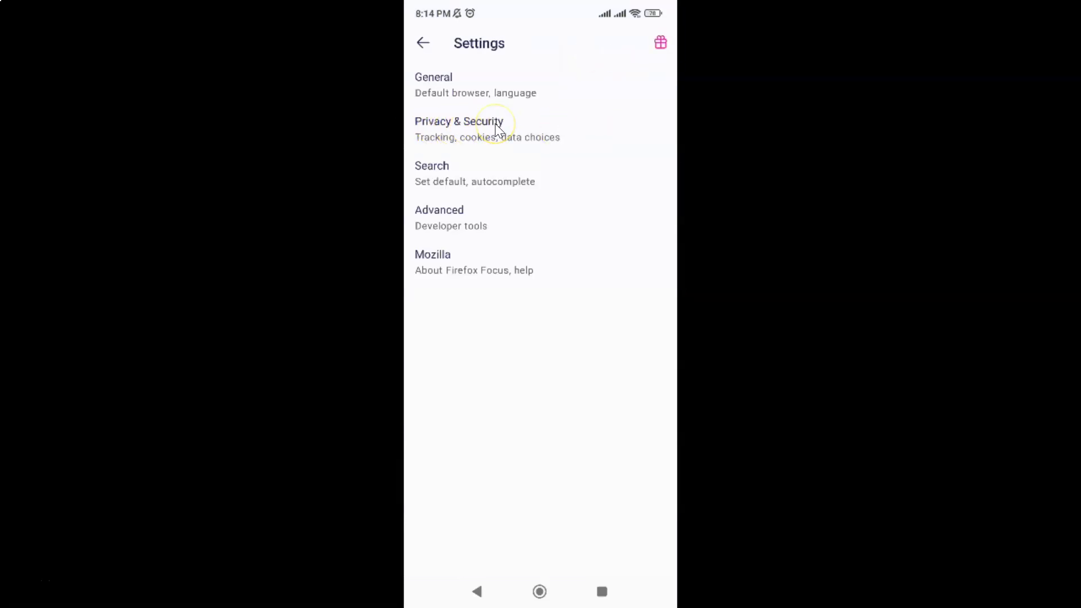
# Step: Go into Privacy & Security and scroll down to the Security section
pyautogui.click(458, 129)
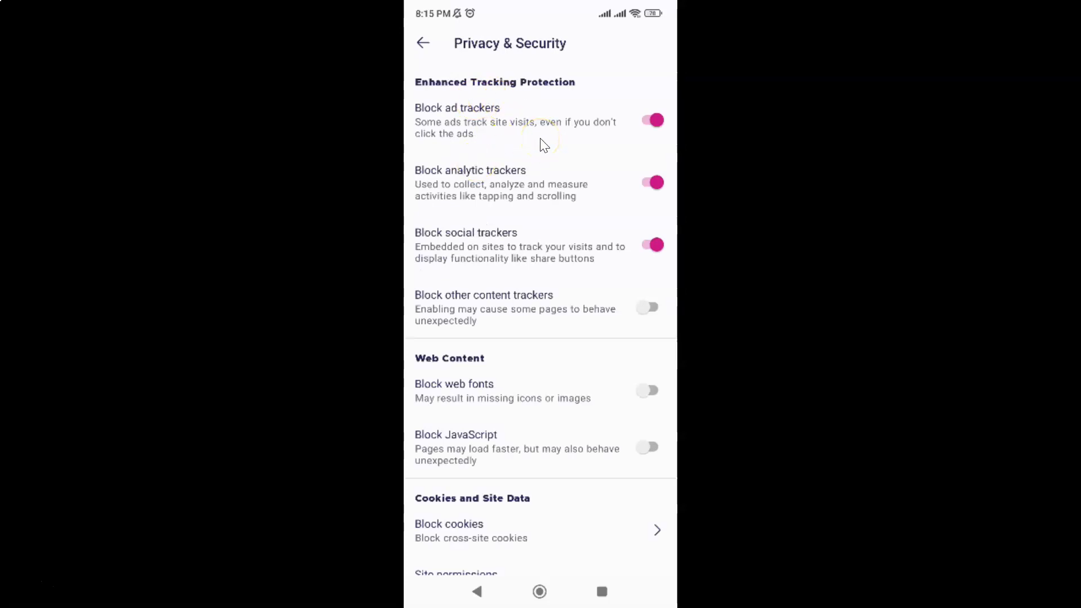
pyautogui.scroll(-3)
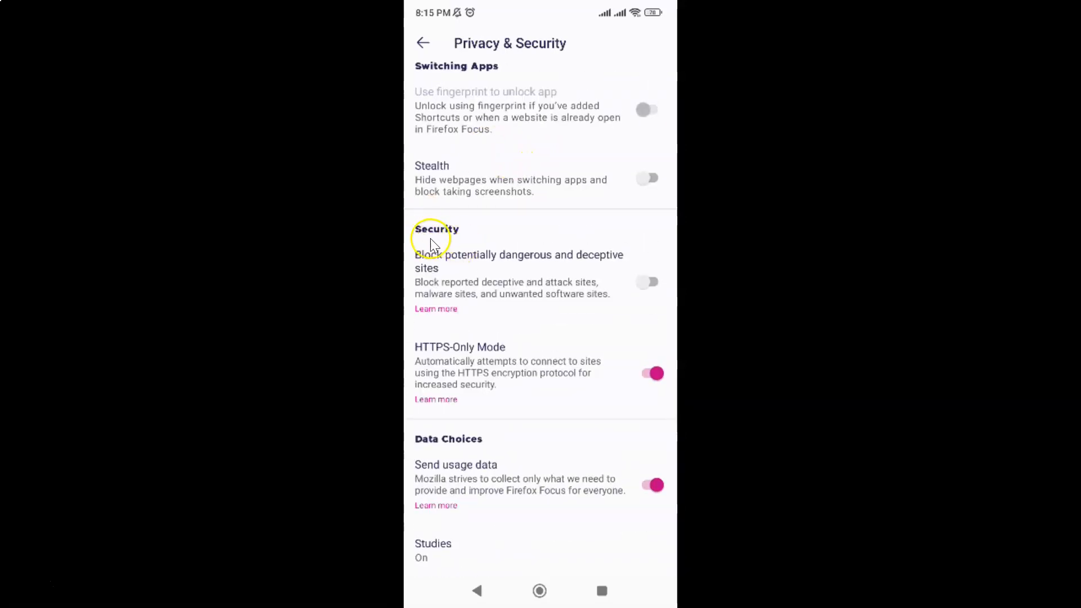
pyautogui.moveTo(483, 344)
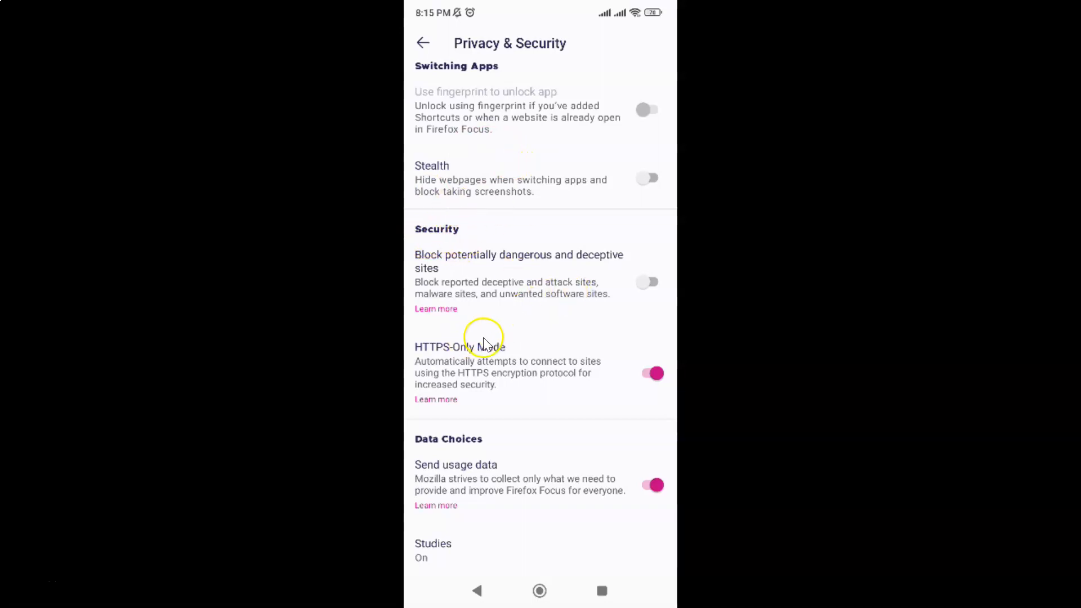
pyautogui.moveTo(433, 273)
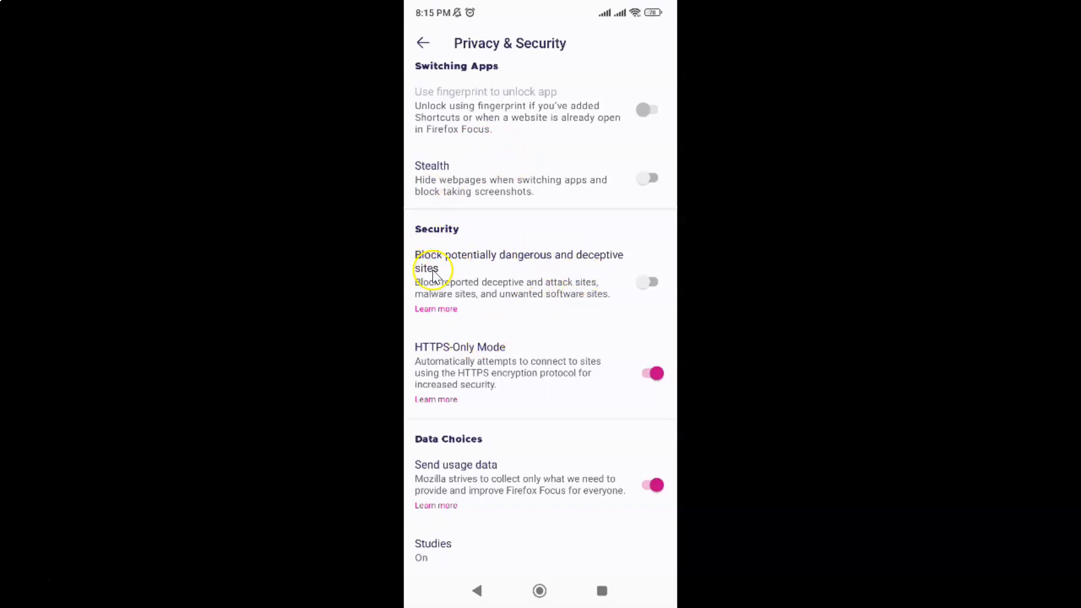
pyautogui.moveTo(484, 261)
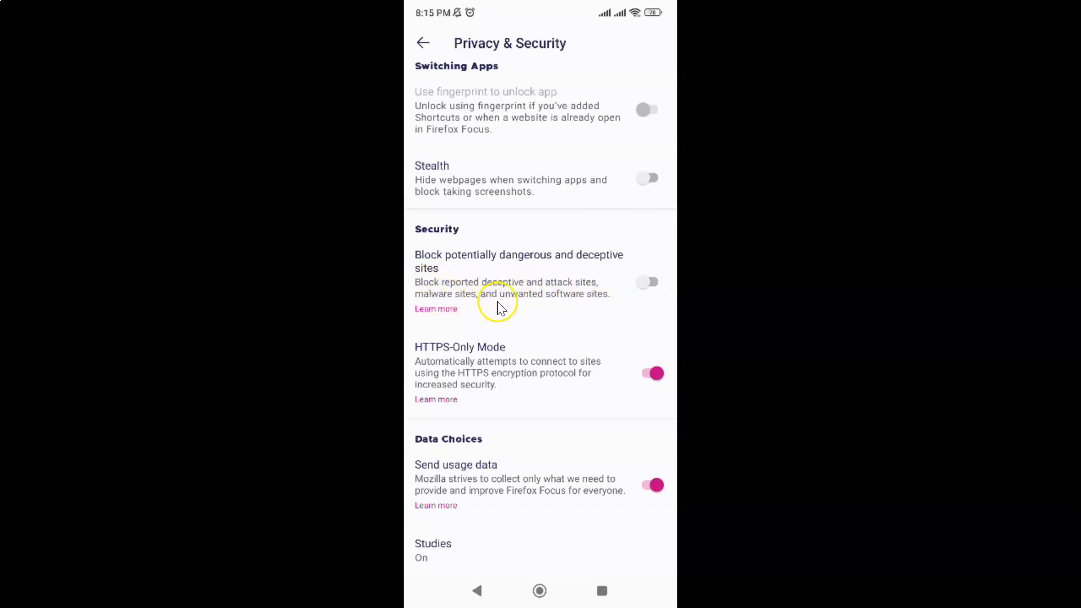
pyautogui.moveTo(597, 302)
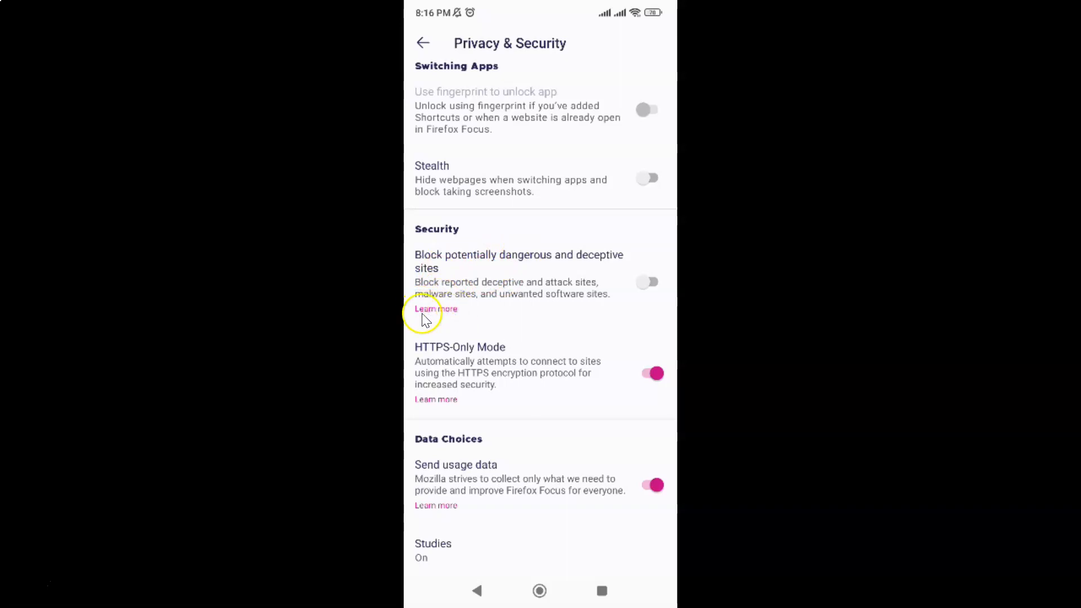
pyautogui.moveTo(460, 319)
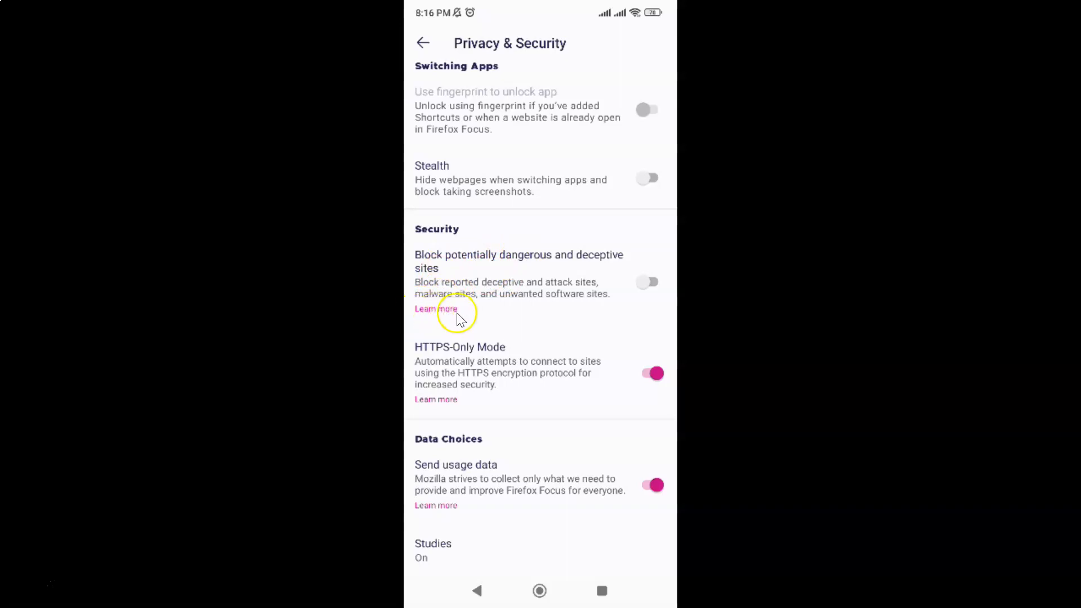
pyautogui.moveTo(586, 307)
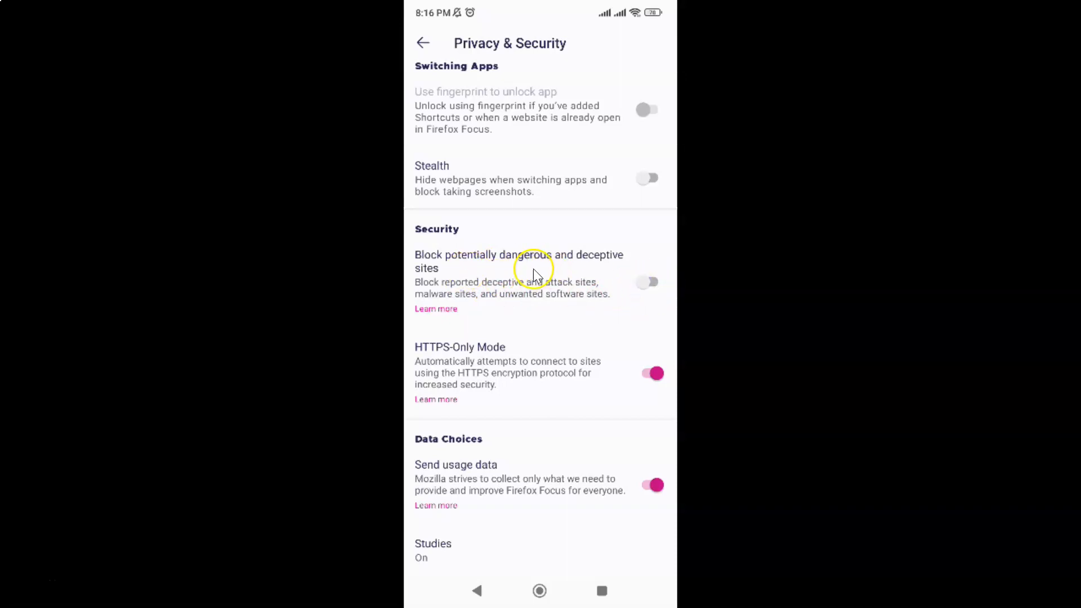
pyautogui.moveTo(556, 267)
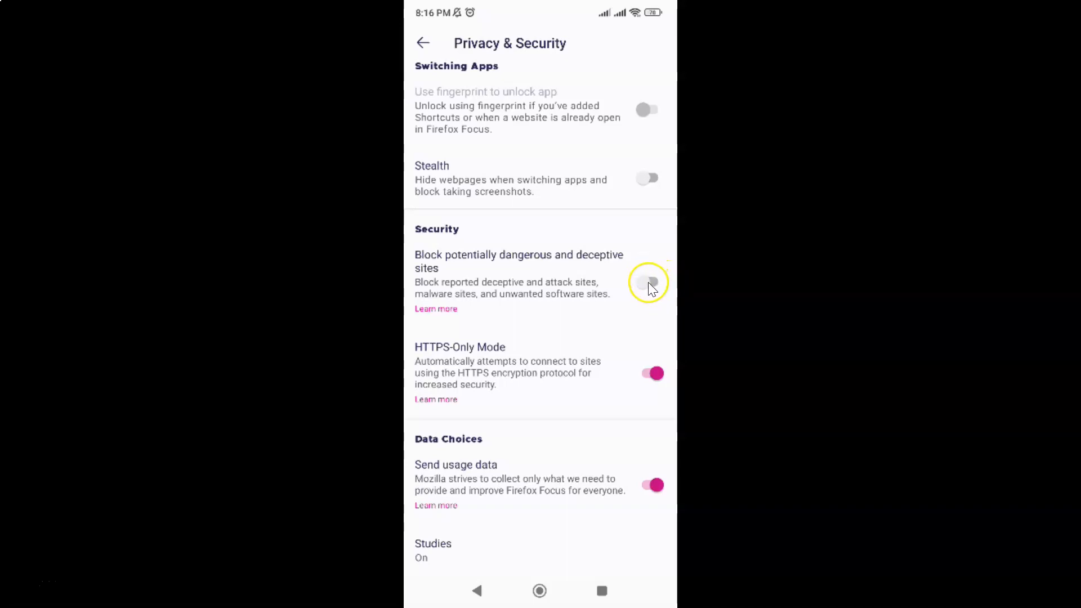
# Step: Turn on 'Block potentially dangerous and deceptive sites'
pyautogui.click(648, 282)
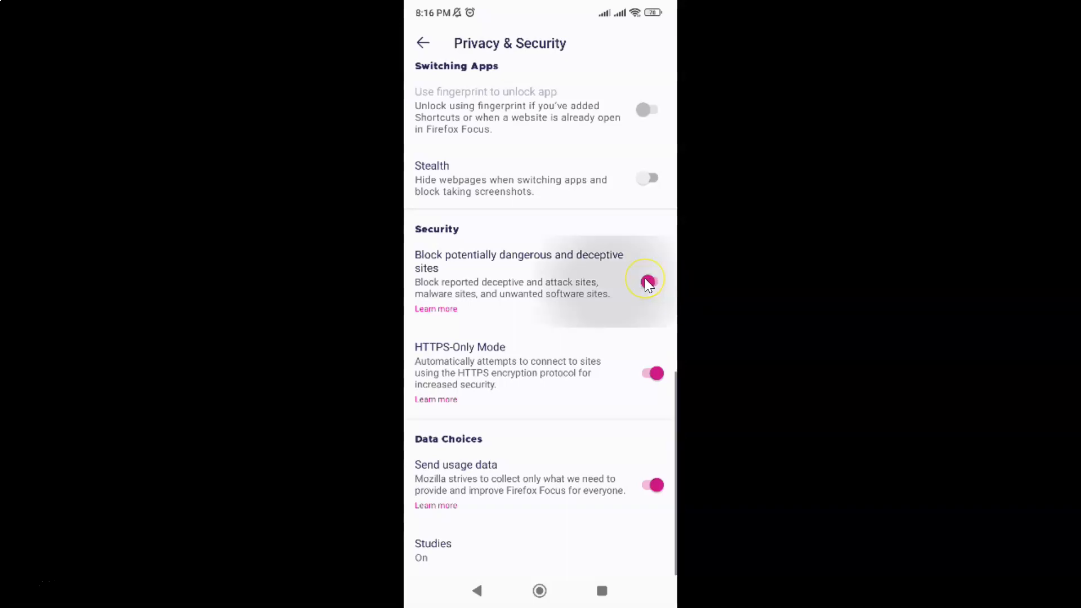
pyautogui.click(650, 282)
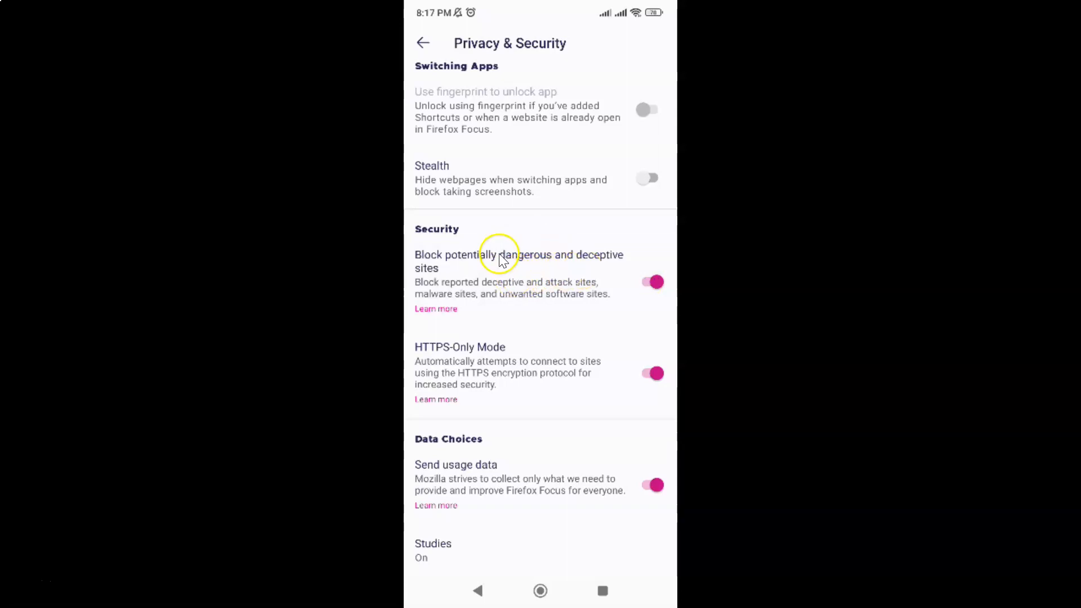
pyautogui.moveTo(586, 256)
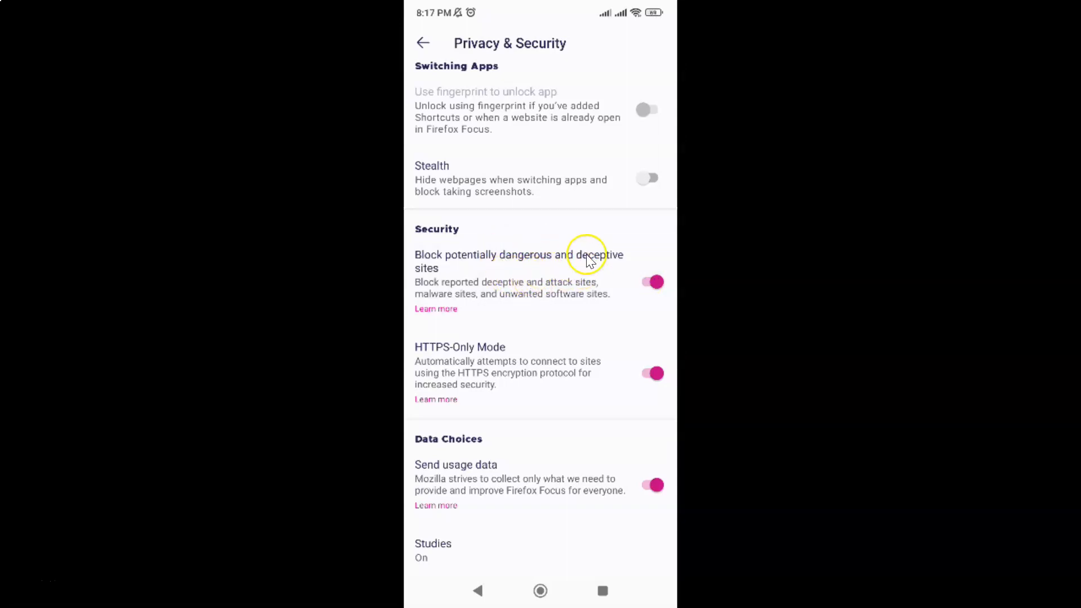
pyautogui.moveTo(586, 261)
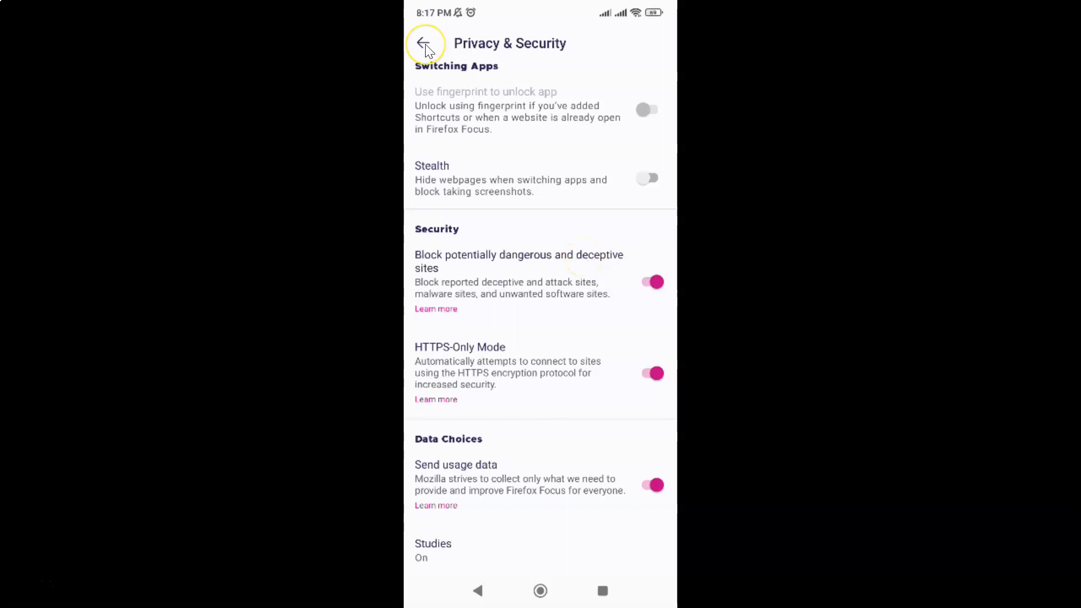
# Step: Leave Privacy & Security and return to the Firefox Focus start page
pyautogui.click(426, 42)
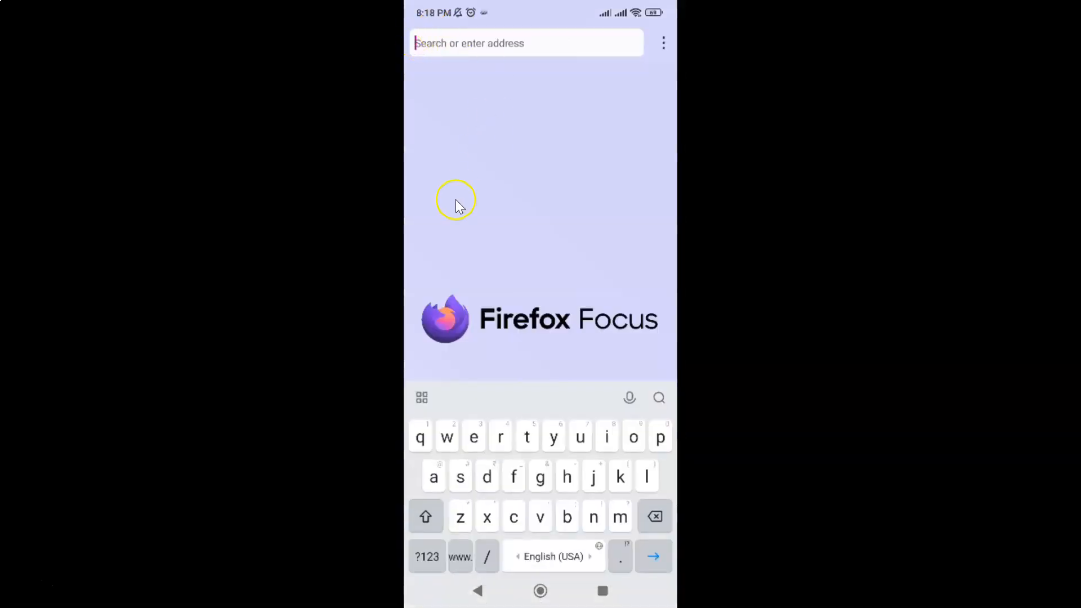
pyautogui.moveTo(555, 173)
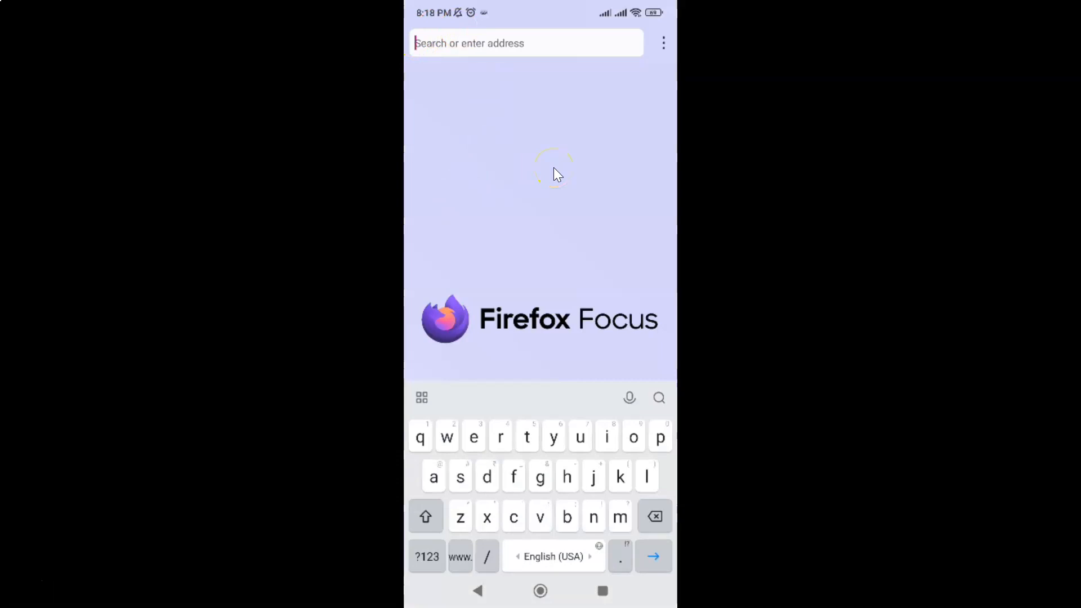